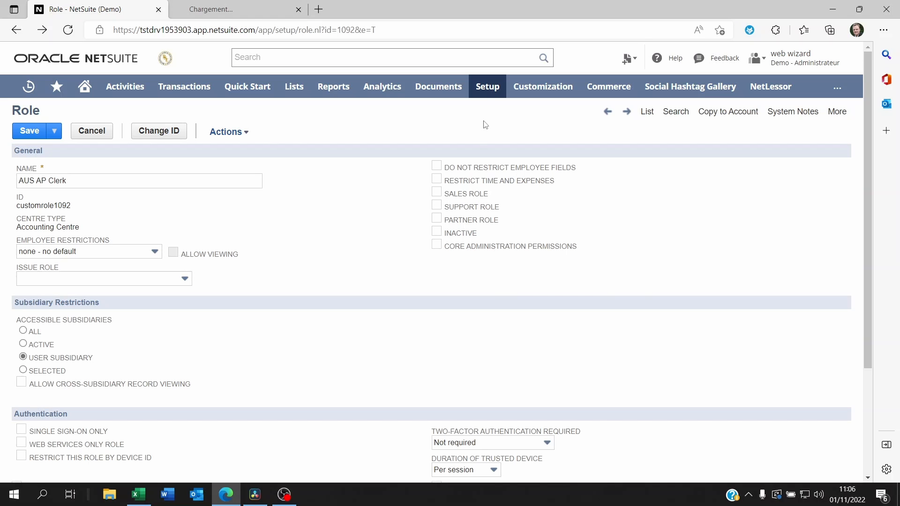
# Open Customization > Forms > Transaction Forms in a new browser tab.
pyautogui.click(542, 86)
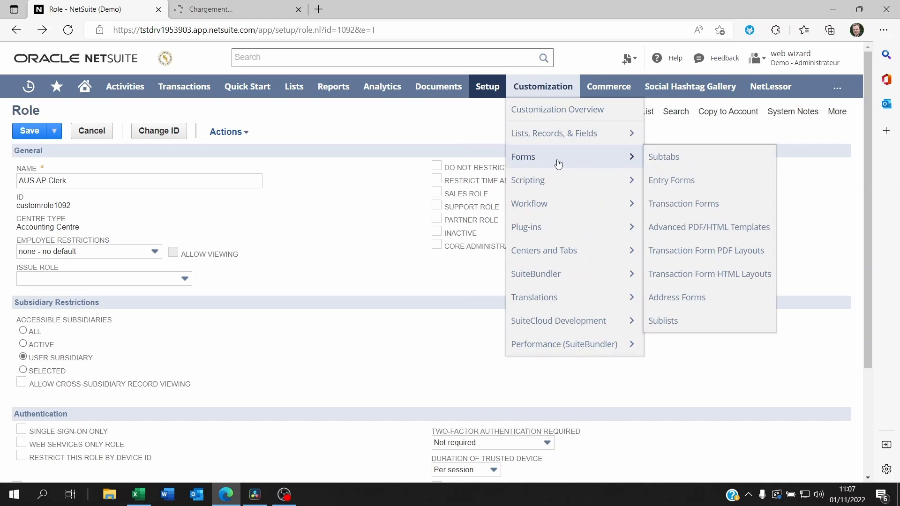
pyautogui.rightClick(683, 203)
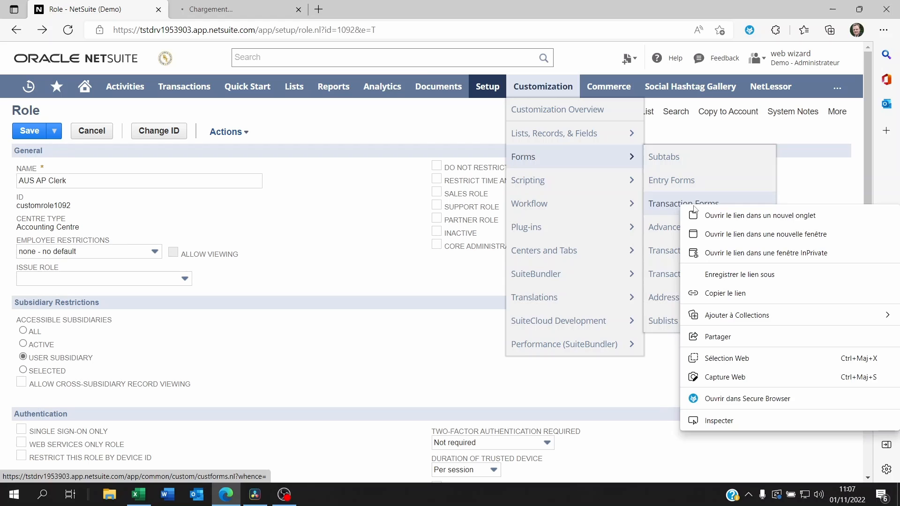
pyautogui.click(759, 215)
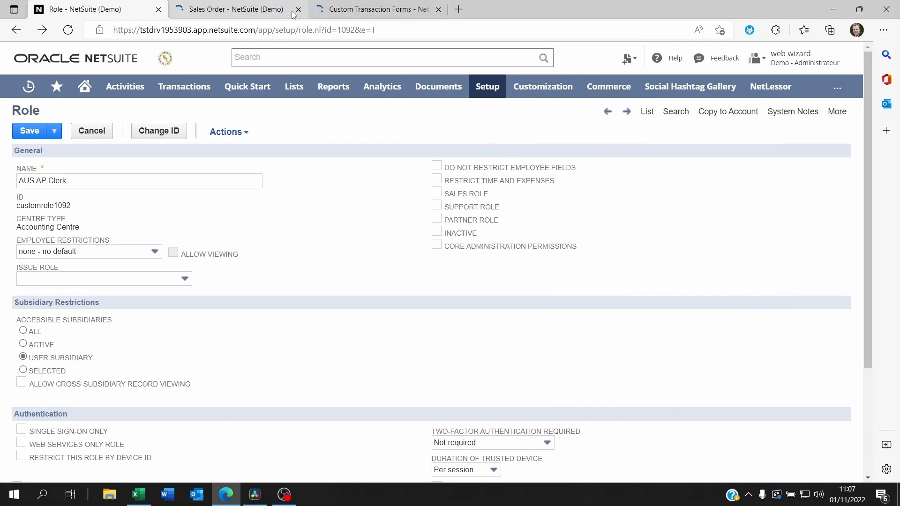
pyautogui.moveTo(235, 10)
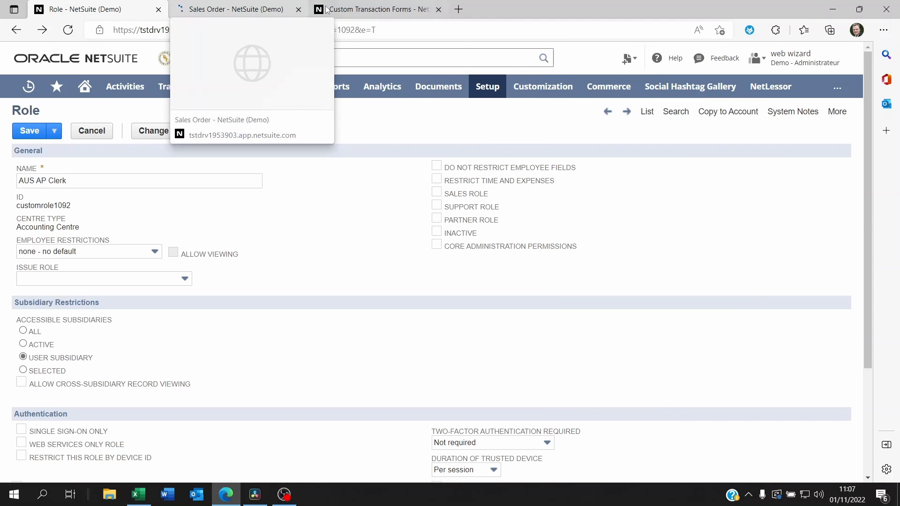
# Show the Roles subtab of the Primary WO Build assembly build form.
pyautogui.click(376, 9)
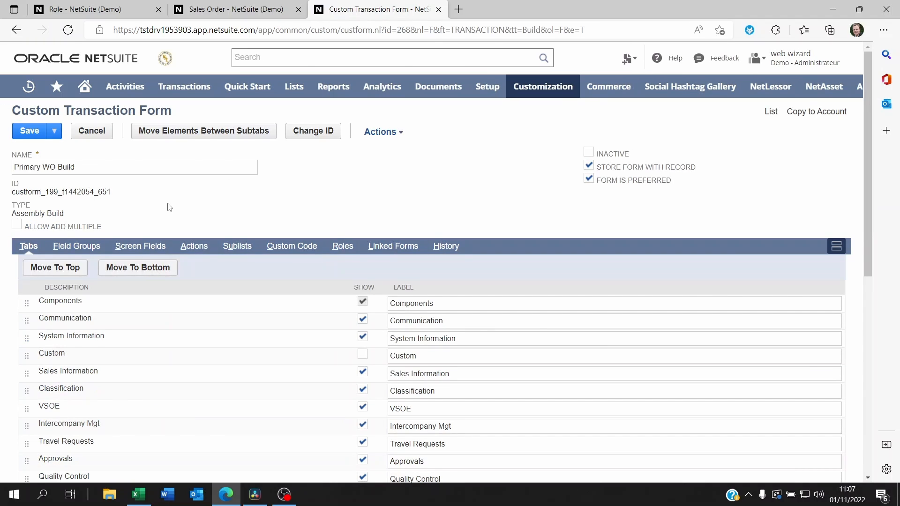
pyautogui.click(135, 167)
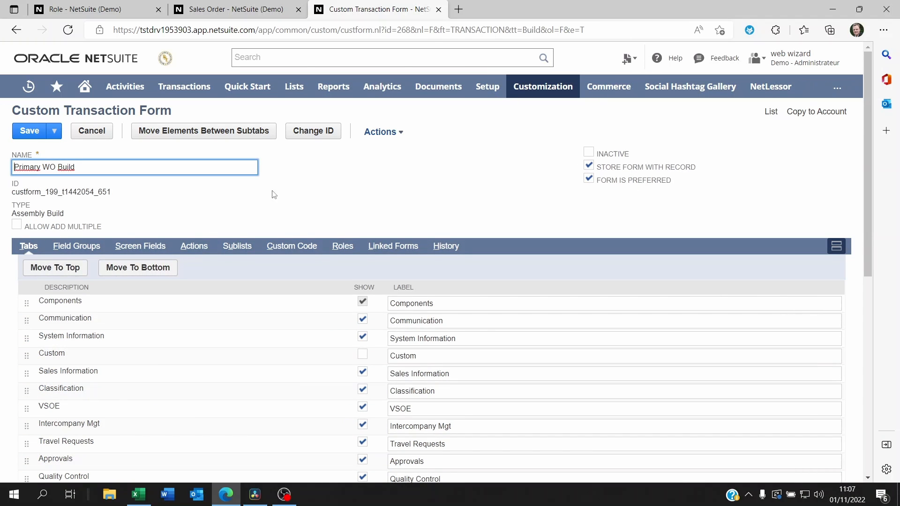
pyautogui.moveTo(376, 199)
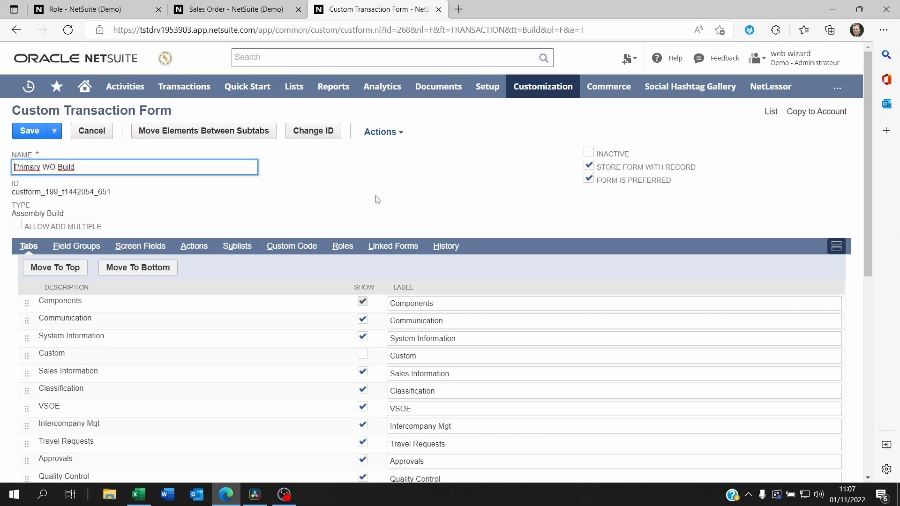
pyautogui.moveTo(384, 202)
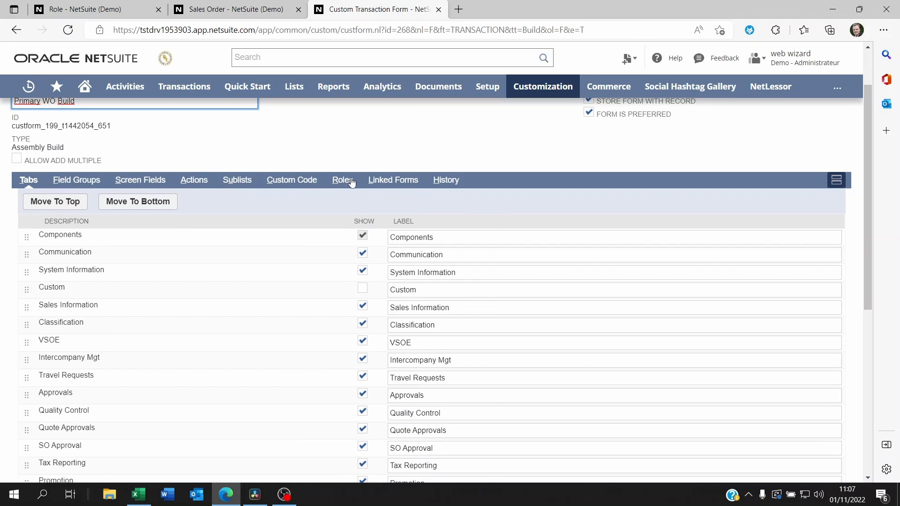
pyautogui.click(341, 180)
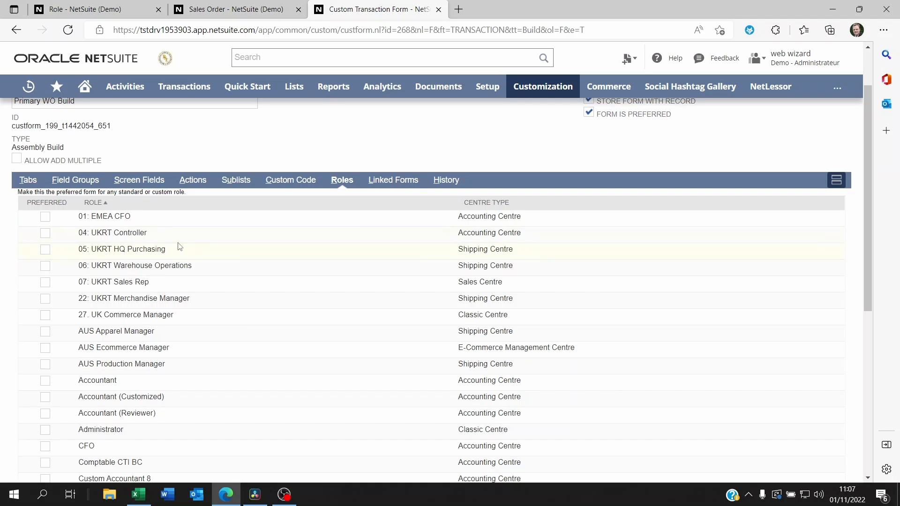
pyautogui.moveTo(192, 254)
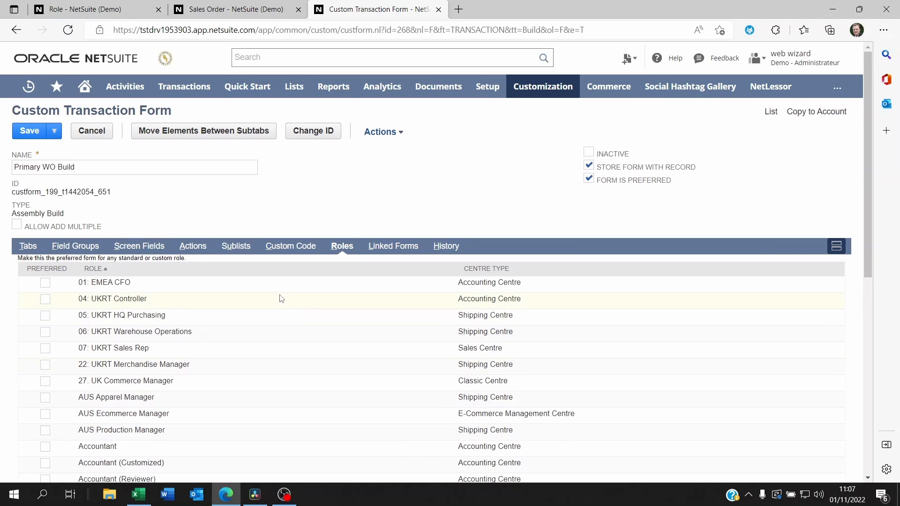
# On the AUS AP Clerk role, review enabled transaction forms such as Primary WO Build.
pyautogui.click(87, 9)
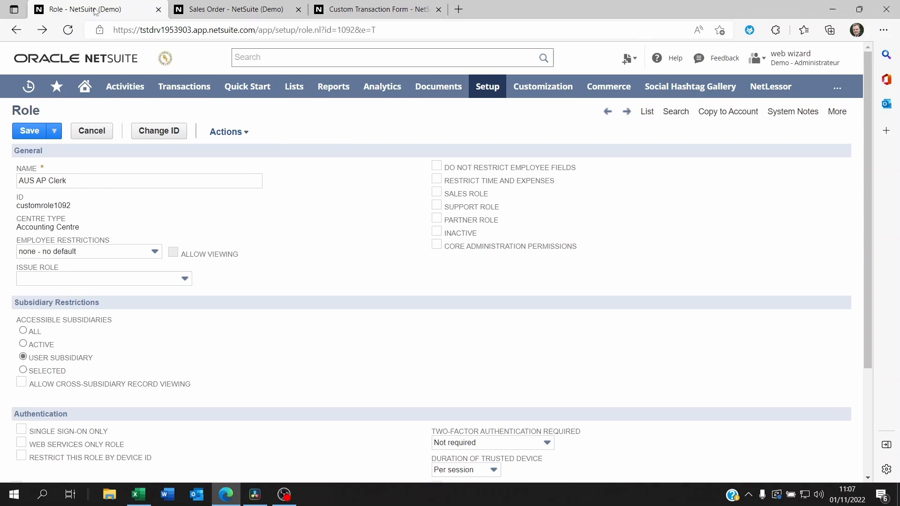
pyautogui.scroll(-3)
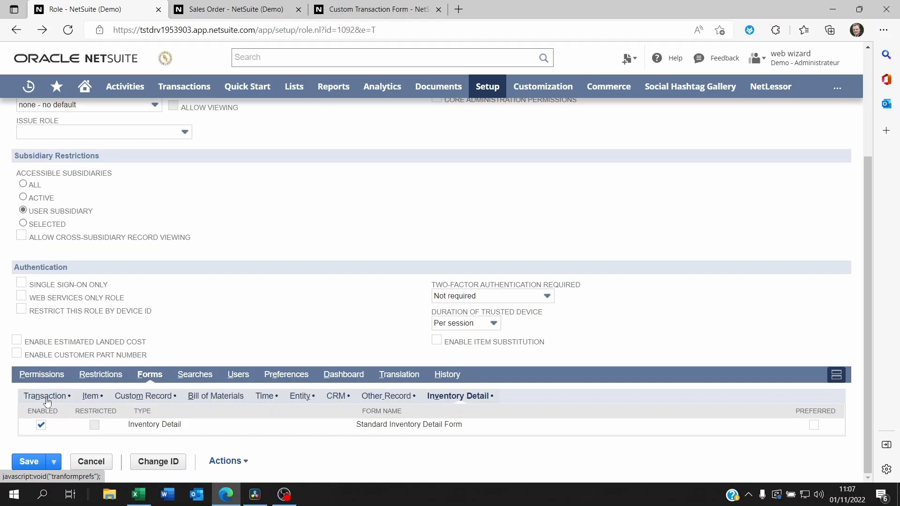
pyautogui.click(45, 395)
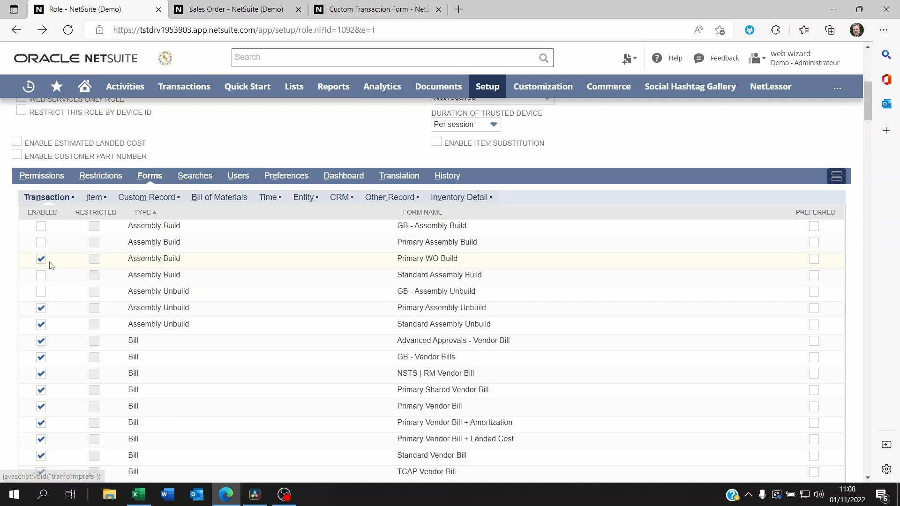
pyautogui.click(41, 241)
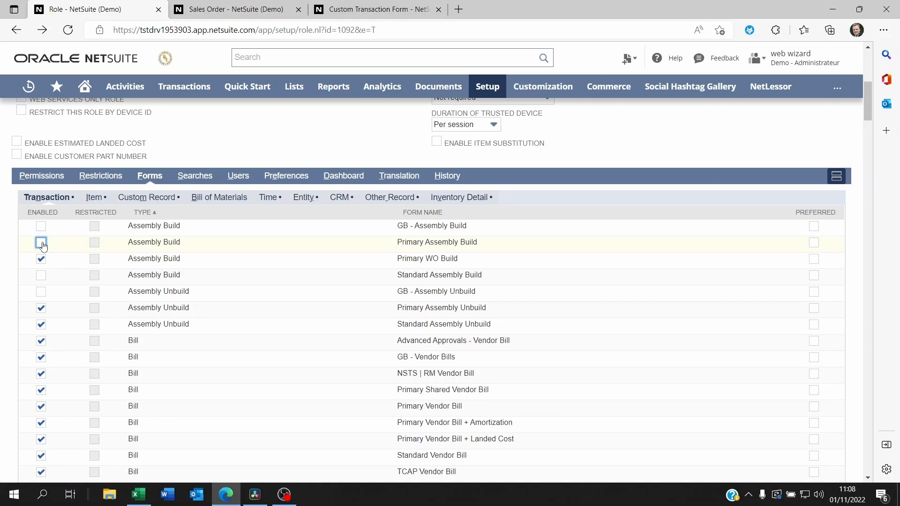
pyautogui.click(41, 242)
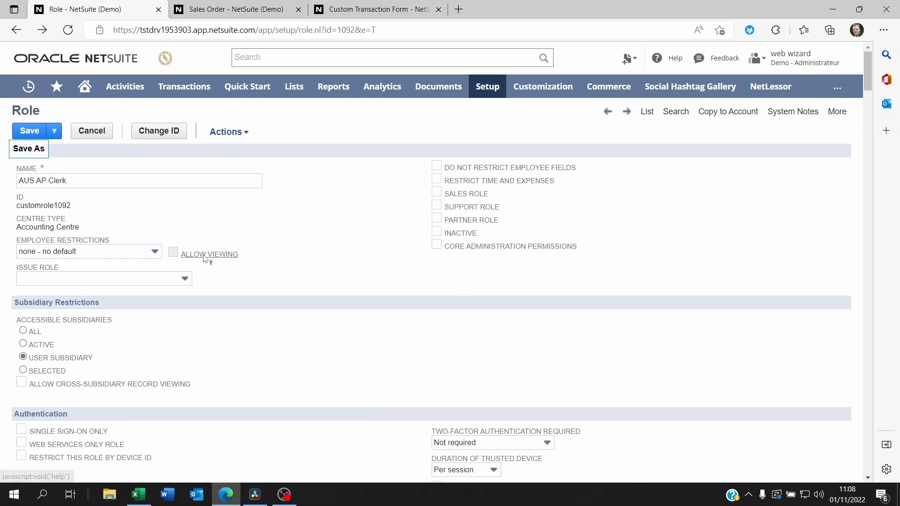
pyautogui.moveTo(301, 315)
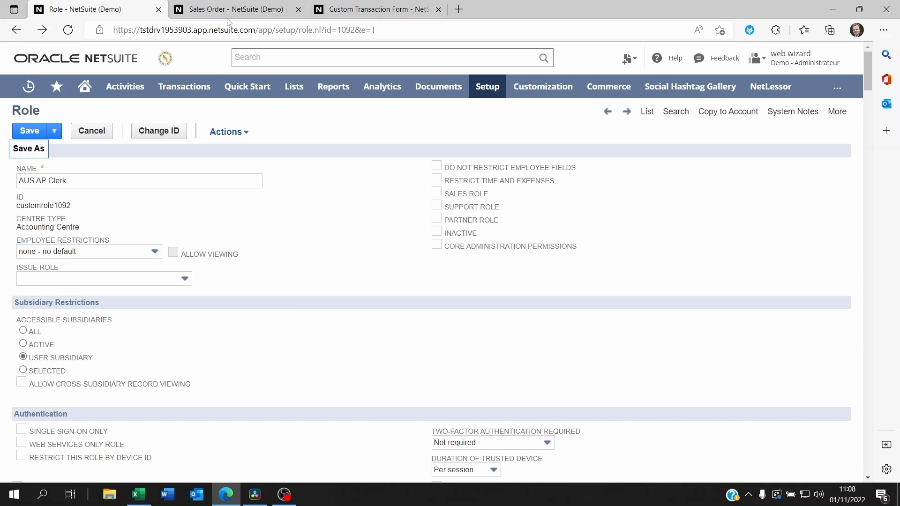
# On the sales order, browse the custom forms and keep Custom Sales Order_SNA.
pyautogui.click(236, 9)
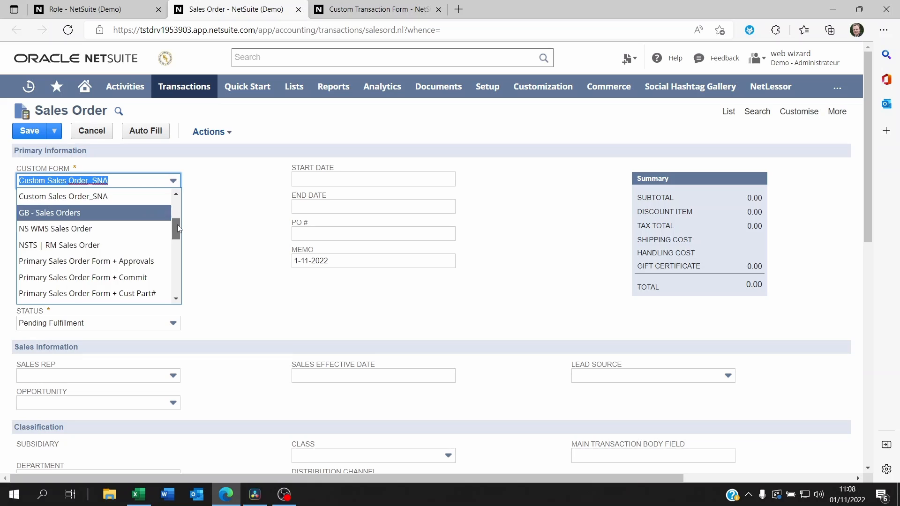
pyautogui.scroll(3)
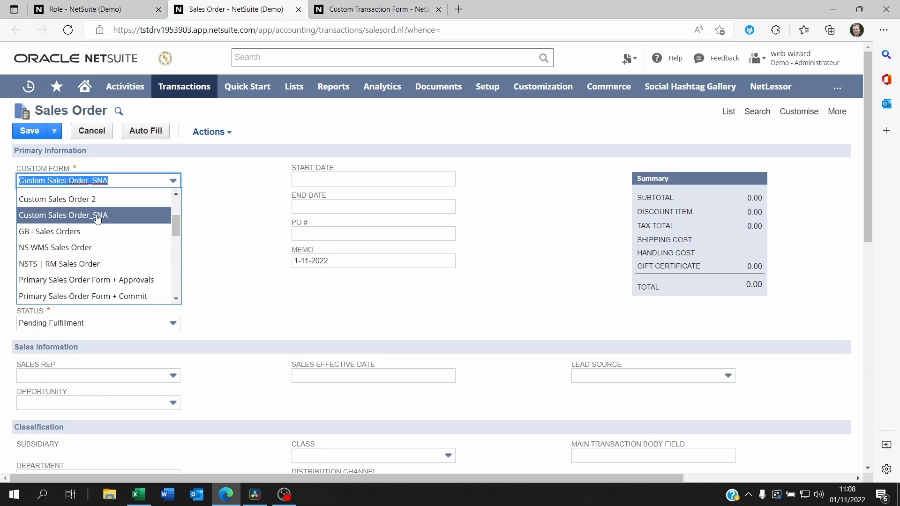
pyautogui.click(63, 215)
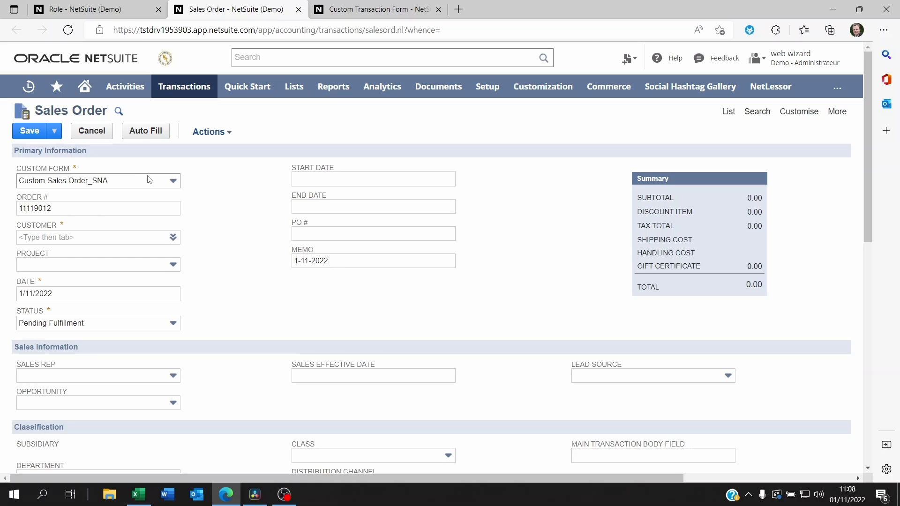
pyautogui.moveTo(160, 180)
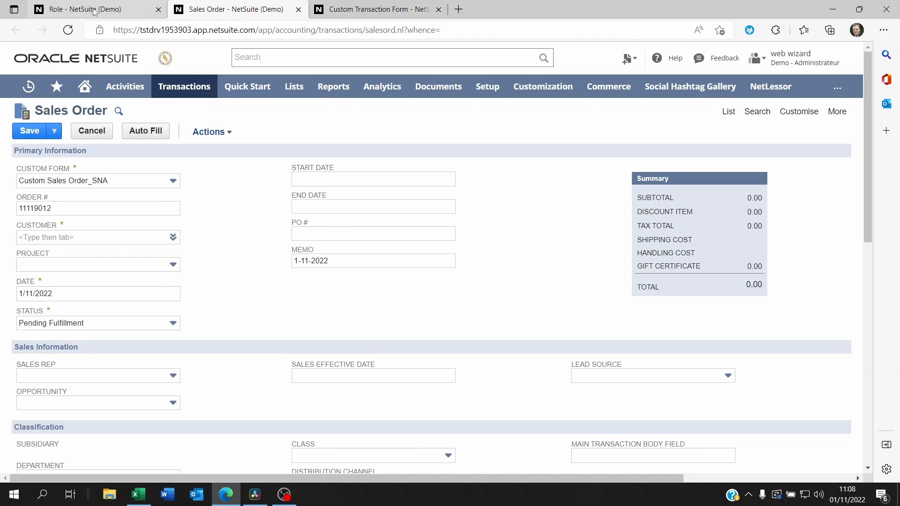
# Return to the Primary WO Build form and show the Customization menu options.
pyautogui.click(89, 10)
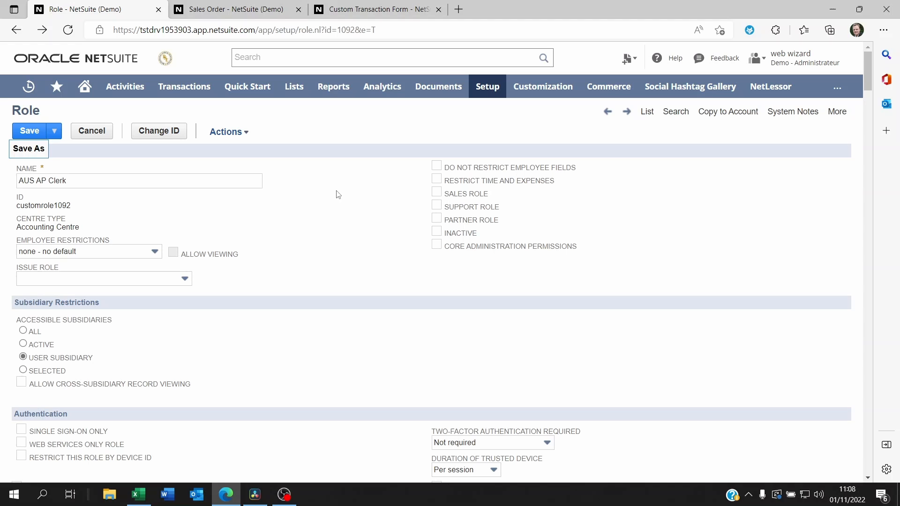
pyautogui.click(376, 10)
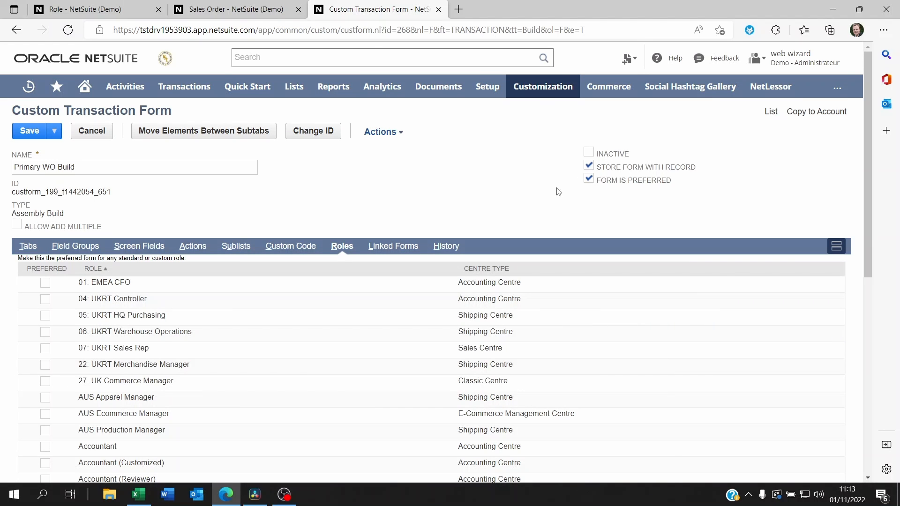
pyautogui.click(542, 86)
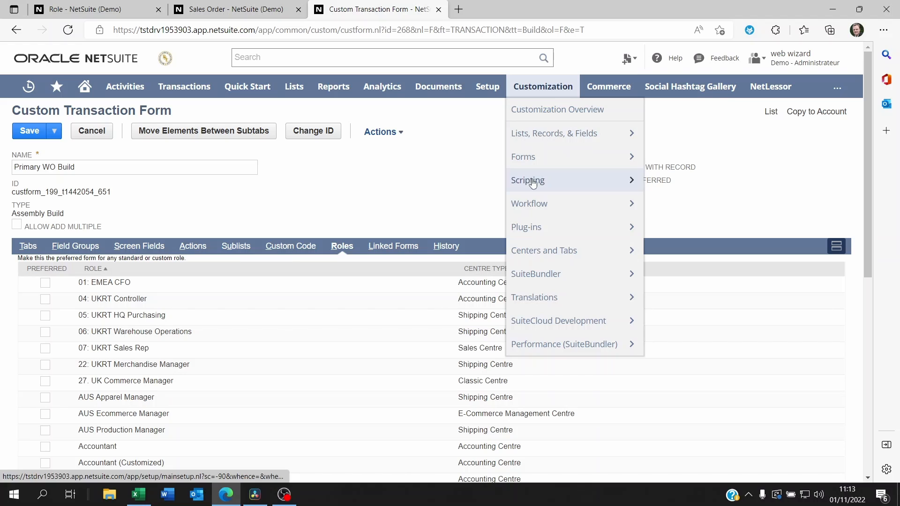